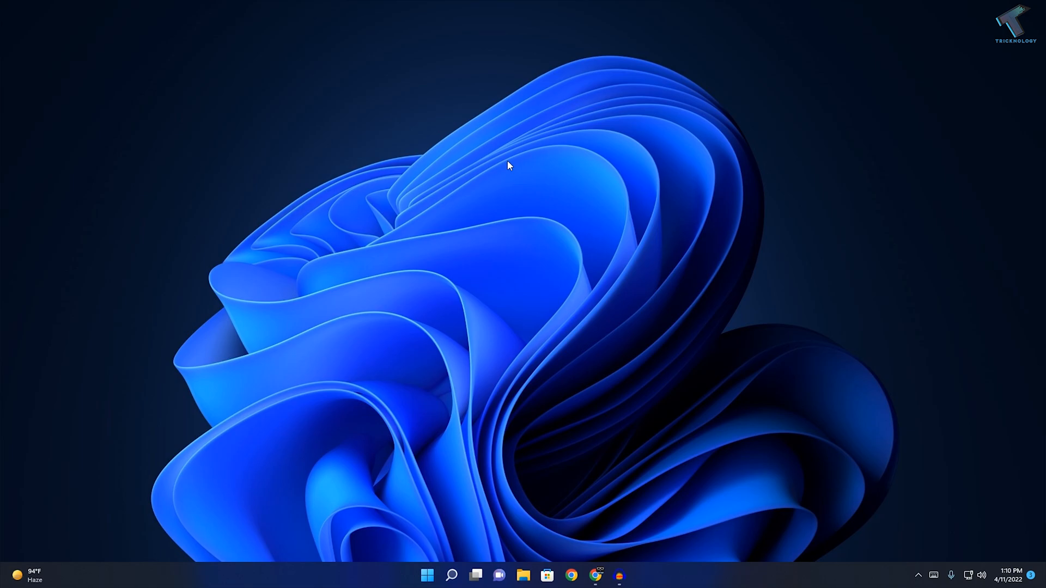
mouse_move(519, 169)
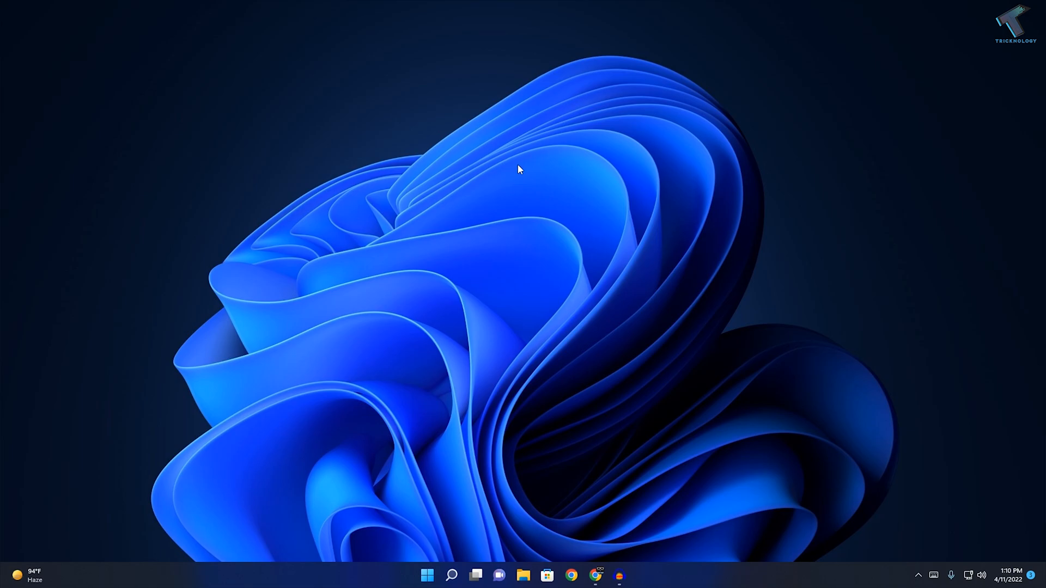
mouse_move(603, 415)
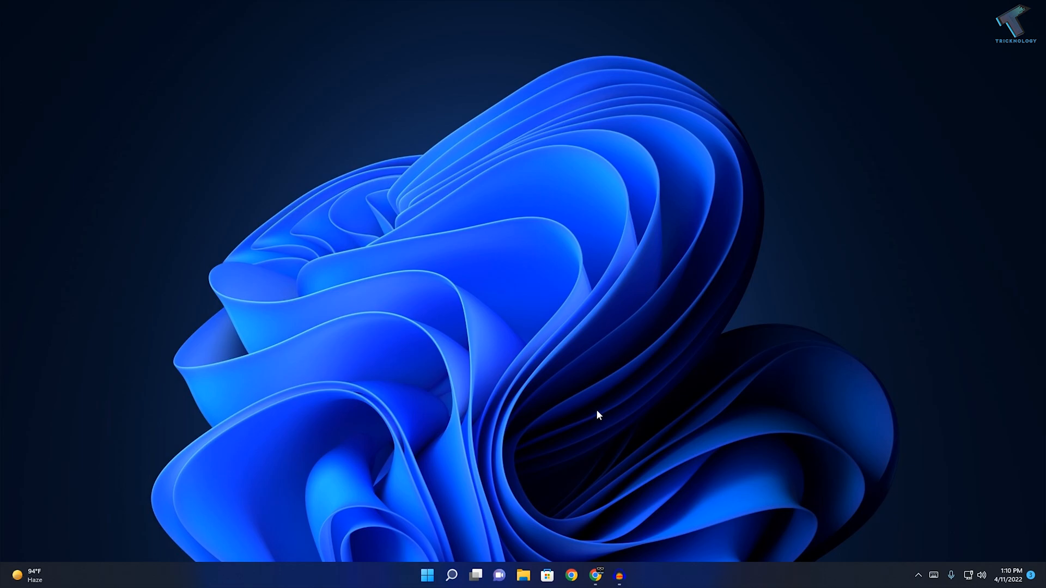
mouse_move(451, 575)
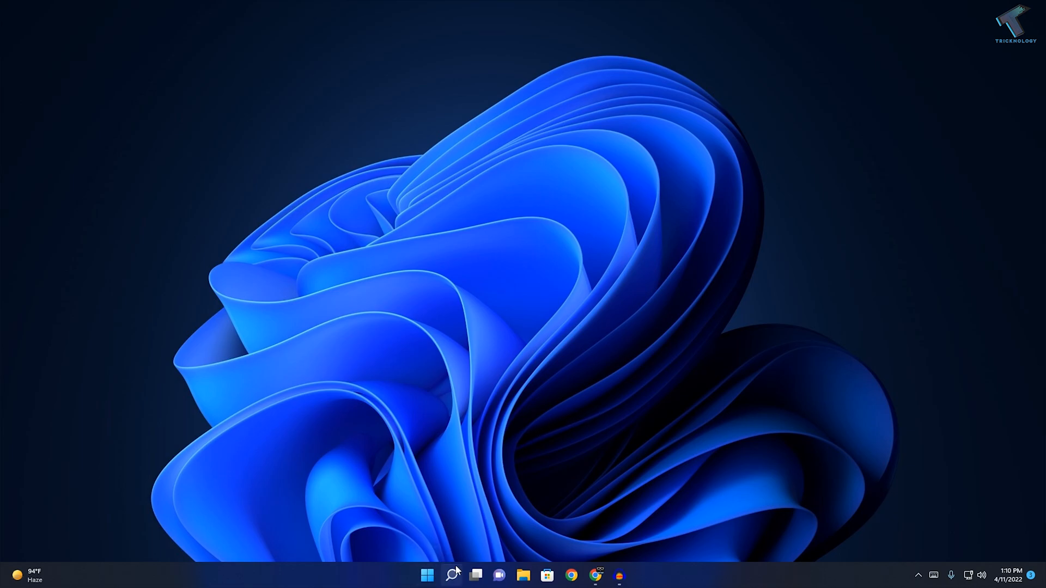
Step: Search the Start menu for 'control panel' and launch Control Panel
click(427, 575)
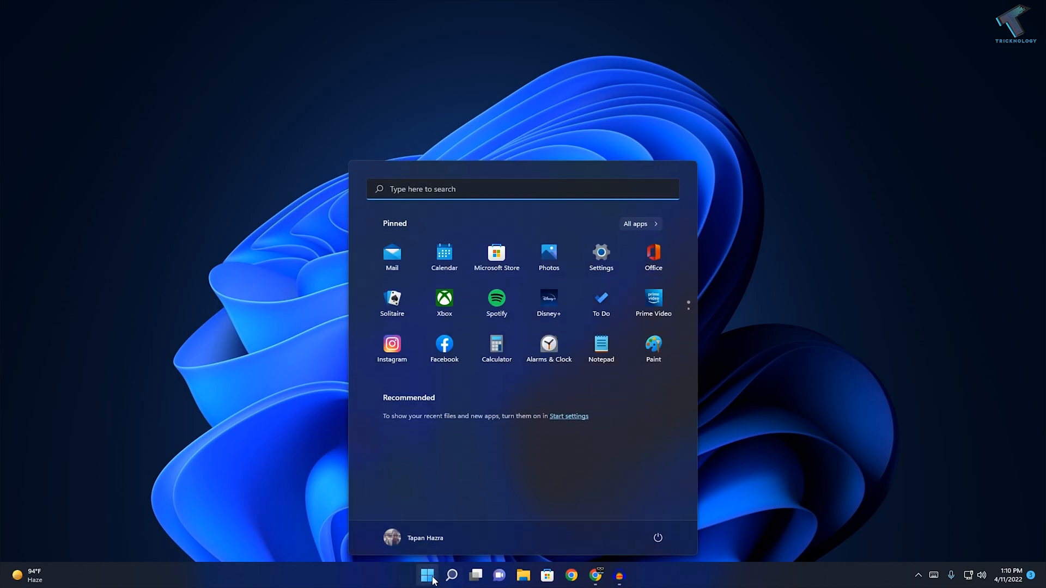
text(control panel)
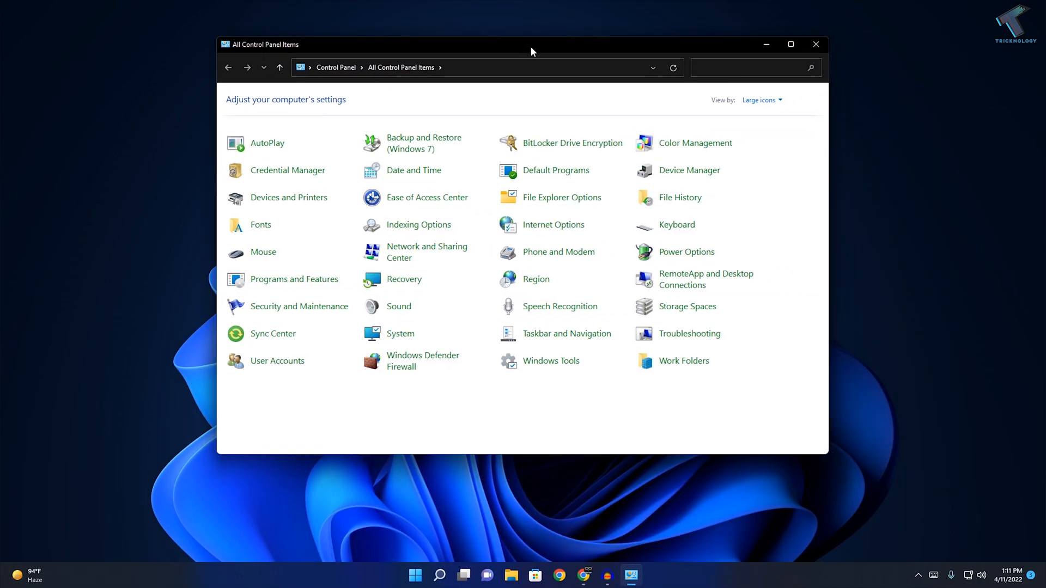
Step: View items as Large icons and go to Backup and Restore (Windows 7)
click(760, 100)
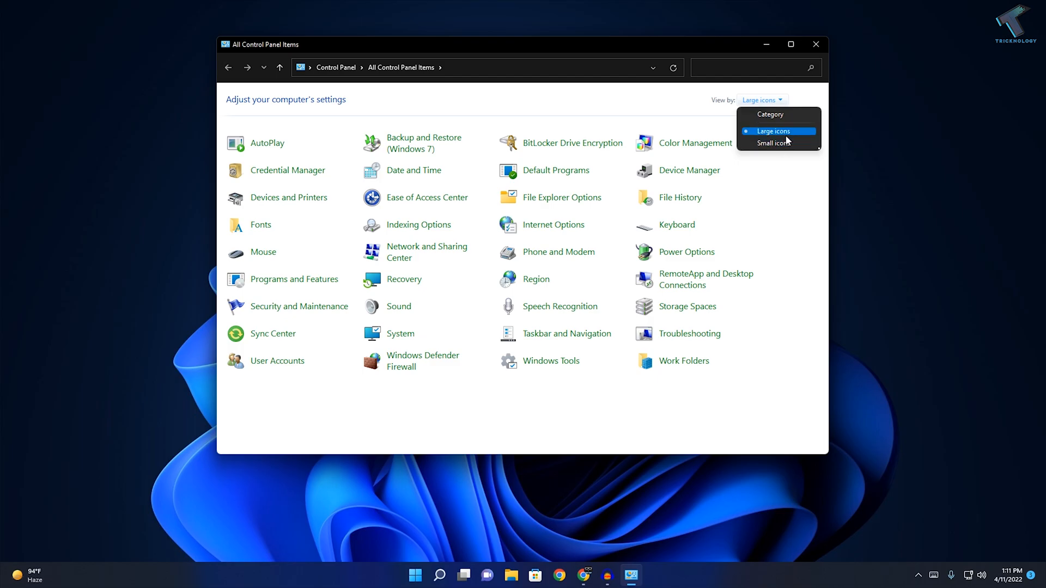
click(772, 130)
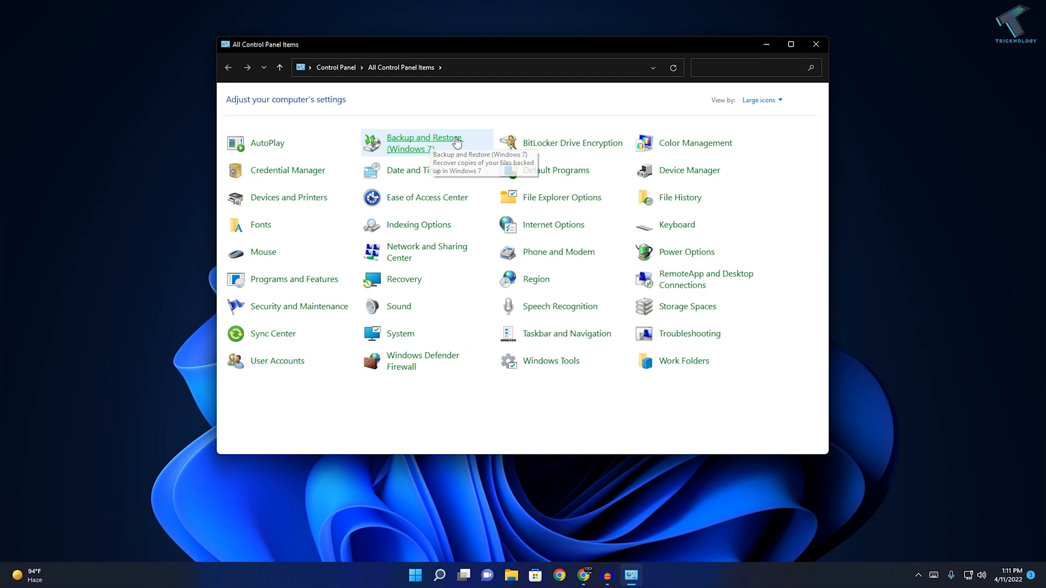
click(423, 143)
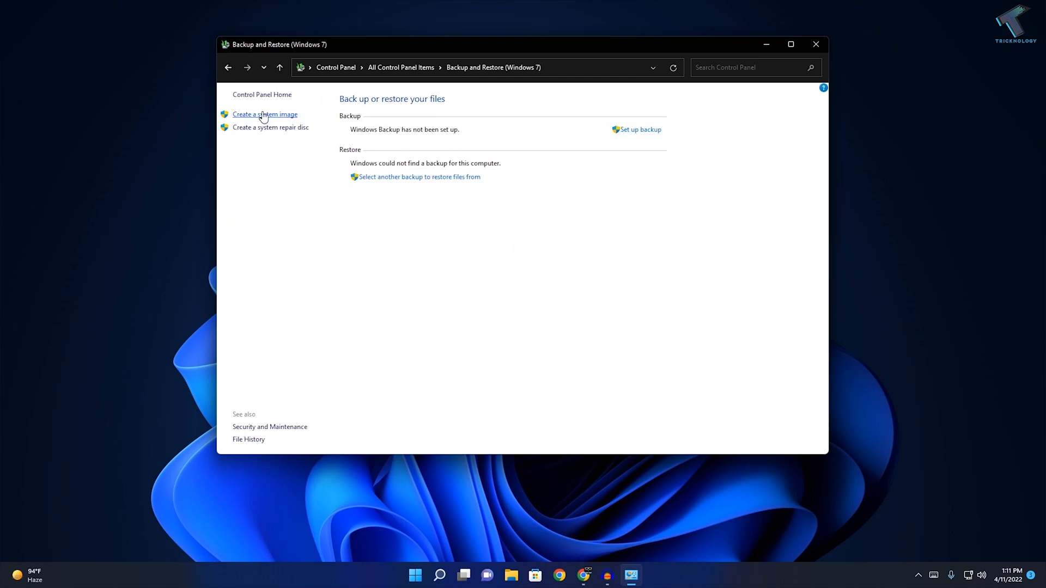
mouse_move(240, 116)
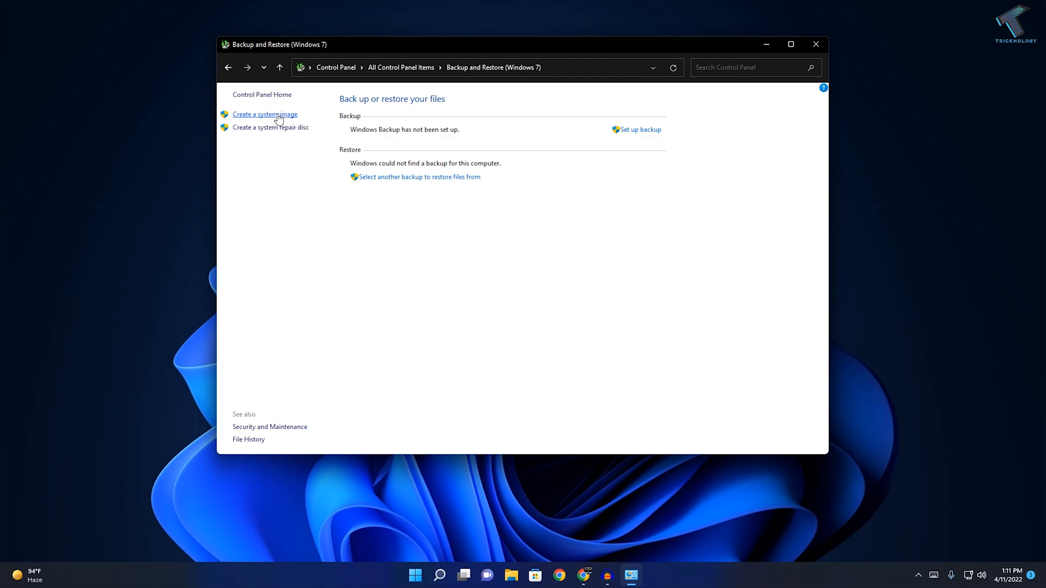
Step: Start the Create a system image wizard with New Volume (I:) as the destination
click(264, 115)
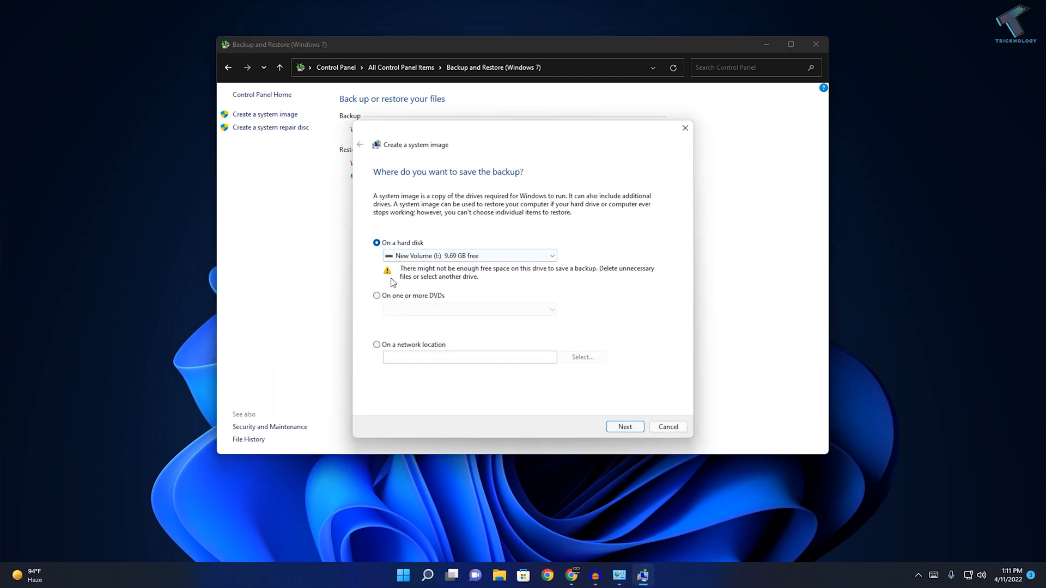
mouse_move(412, 317)
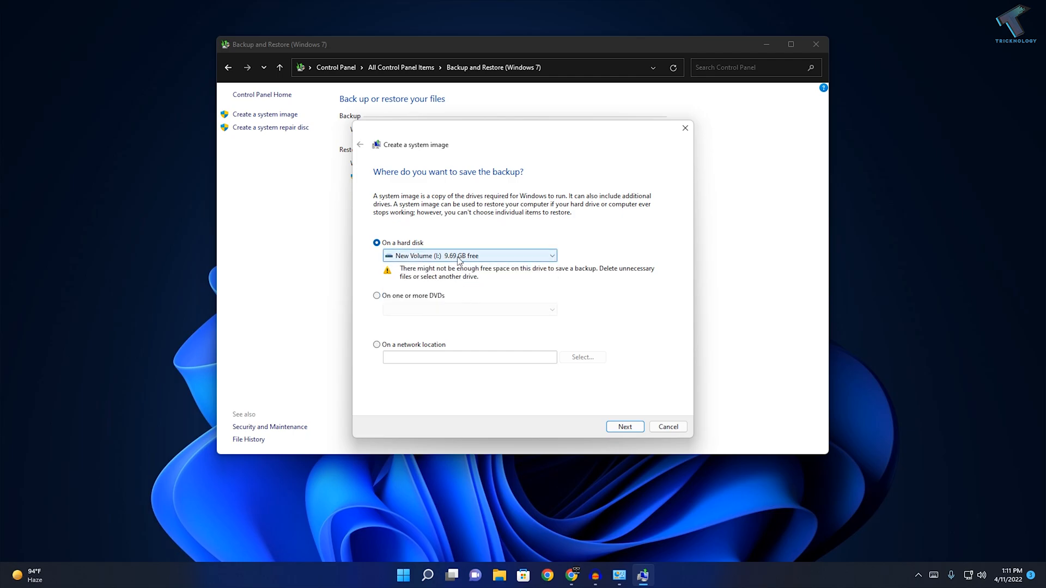
Step: Confirm New Volume (I:), keep the default EFI and C: drives, and start the backup
click(625, 426)
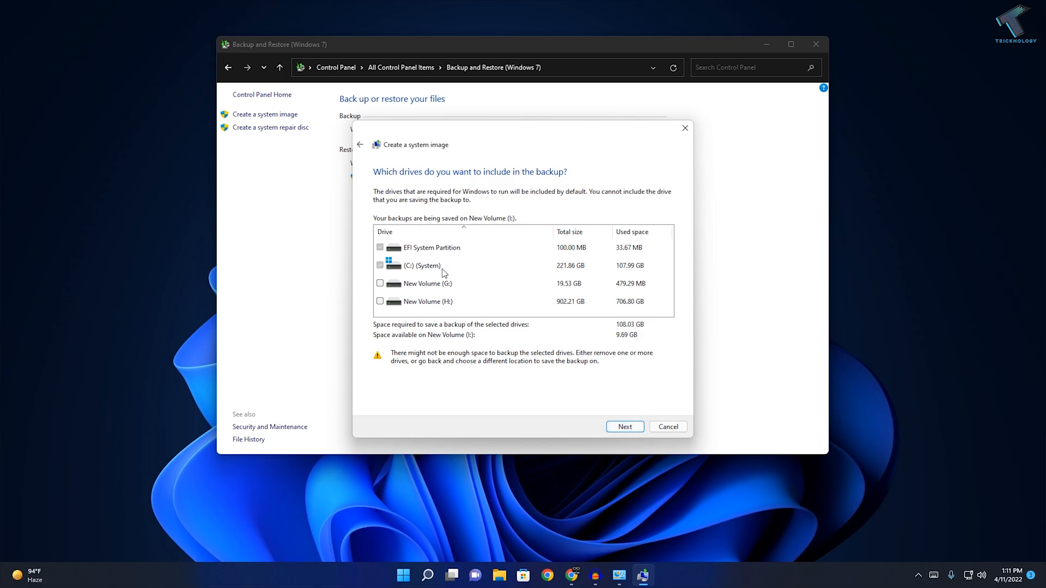
mouse_move(444, 273)
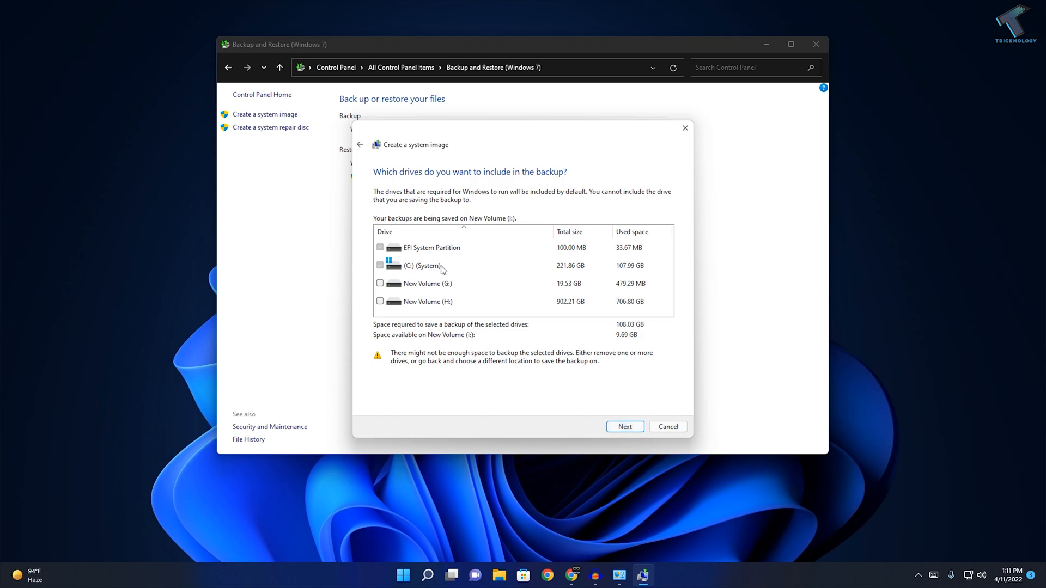
mouse_move(422, 254)
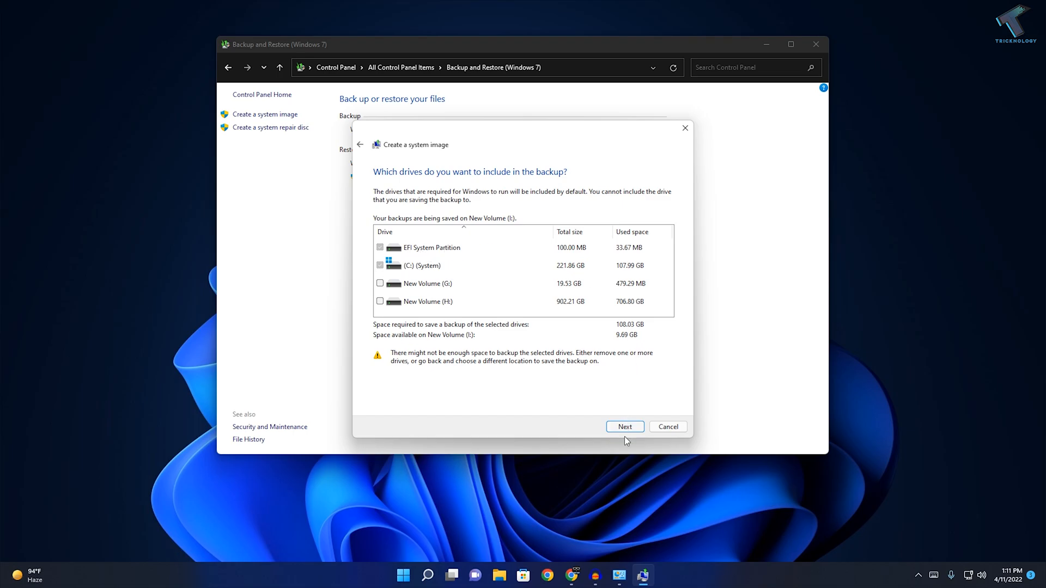
click(625, 427)
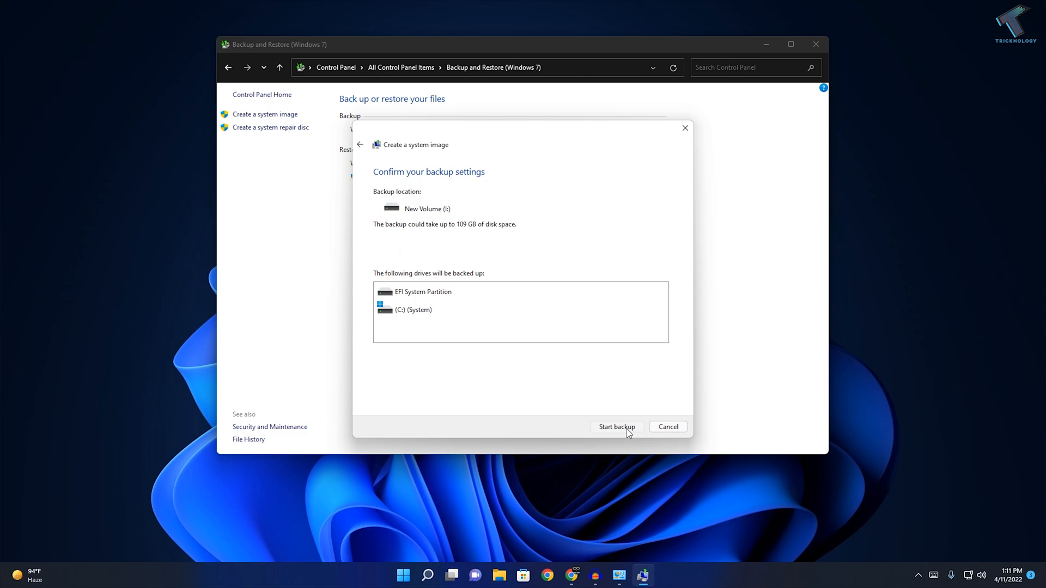
click(616, 427)
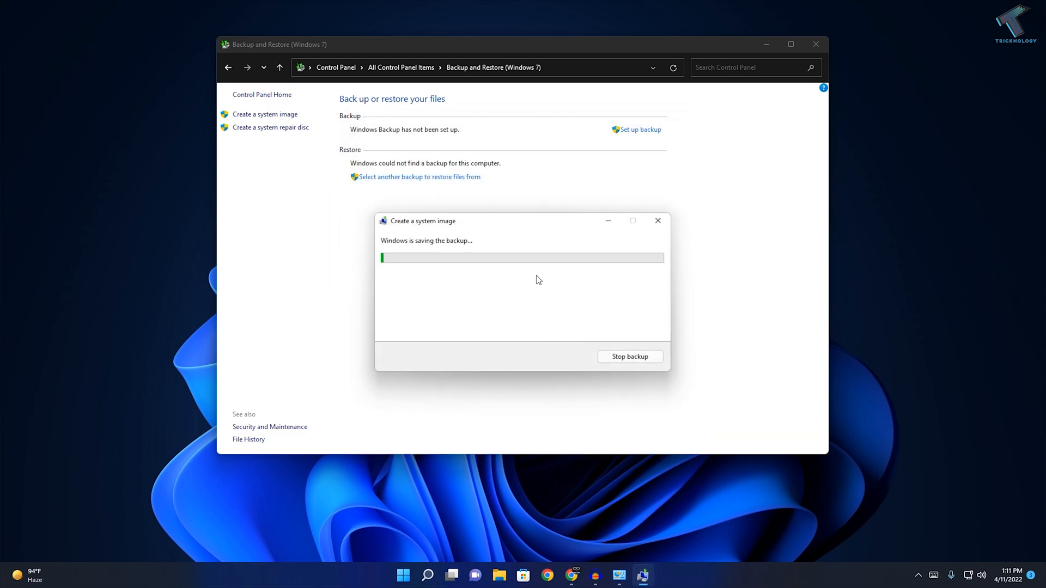